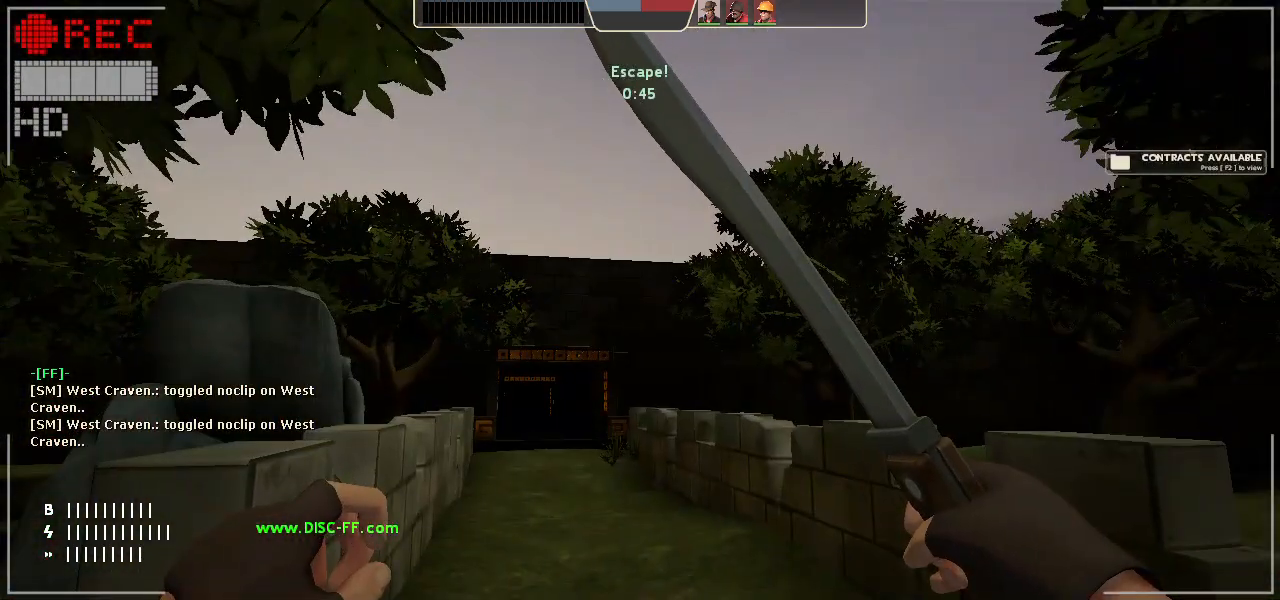
key("g")
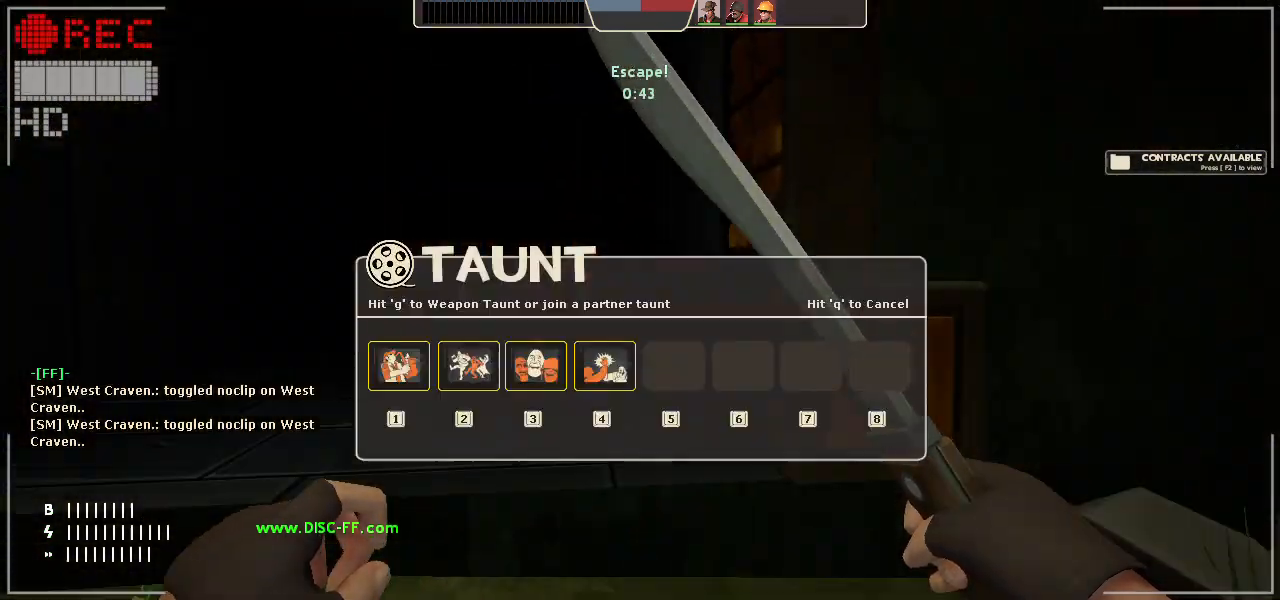